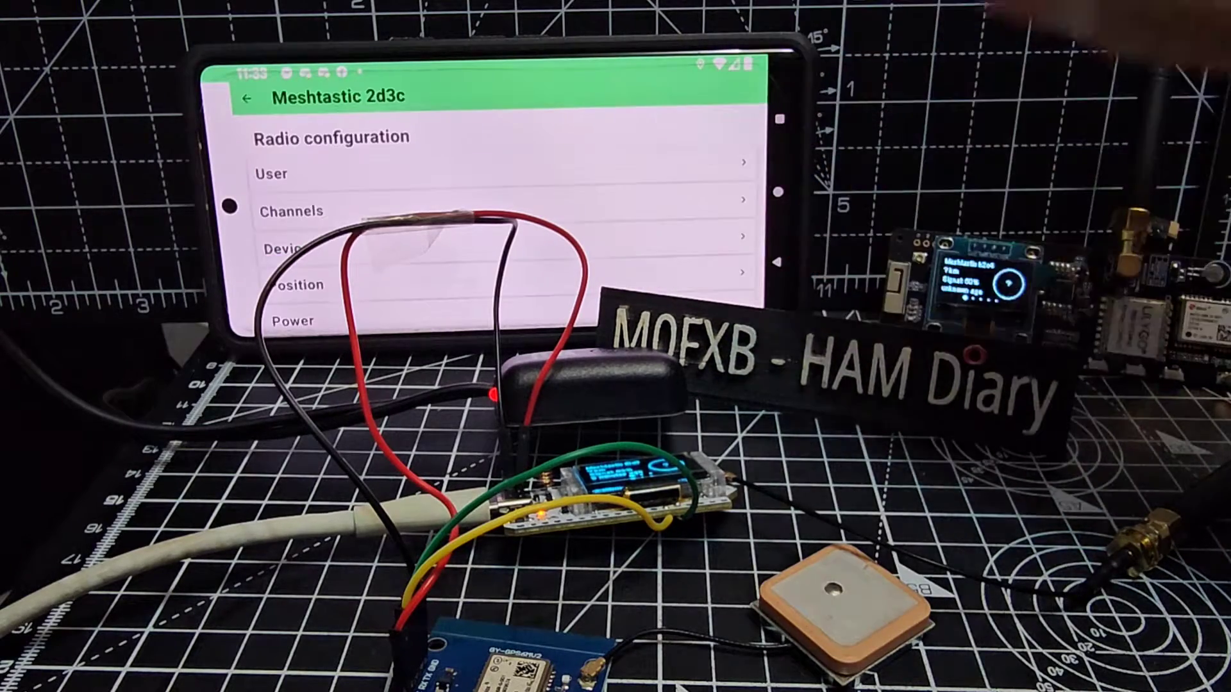
Change the node's GPS mode from NOT_PRESENT to ENABLED in Position settings
left_click(295, 321)
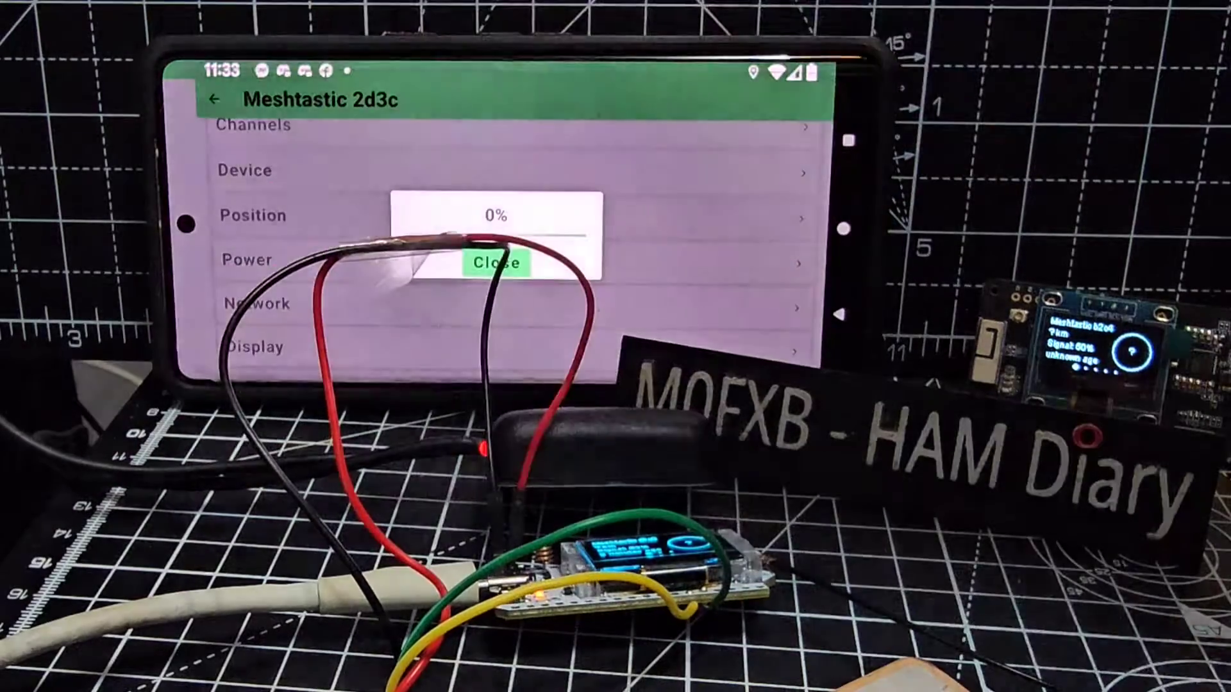
left_click(497, 263)
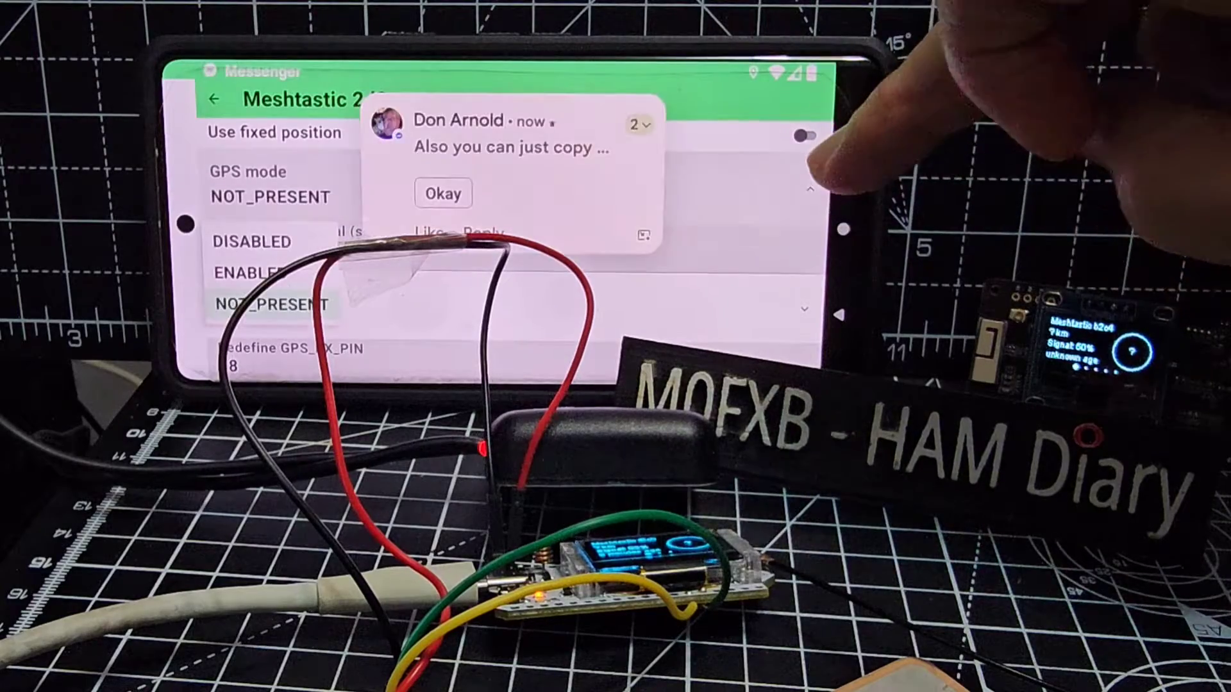
left_click(248, 273)
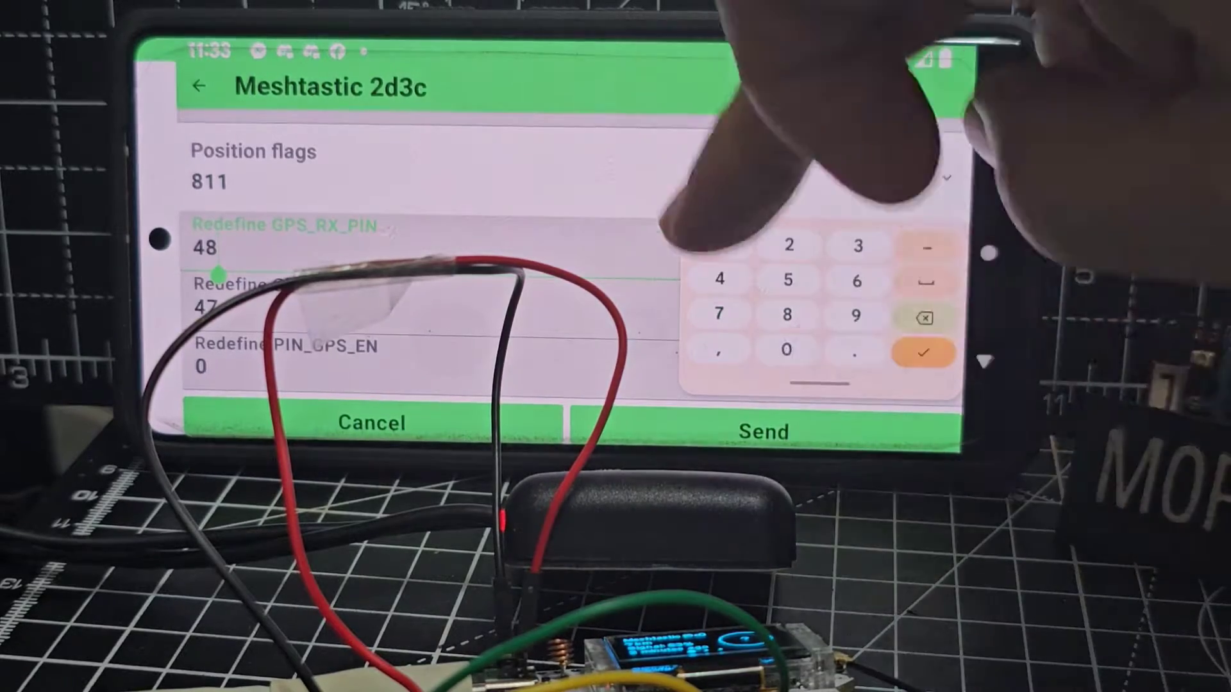
Send the position config with GPS RX pin 48 and TX pin 47 to the module
left_click(925, 351)
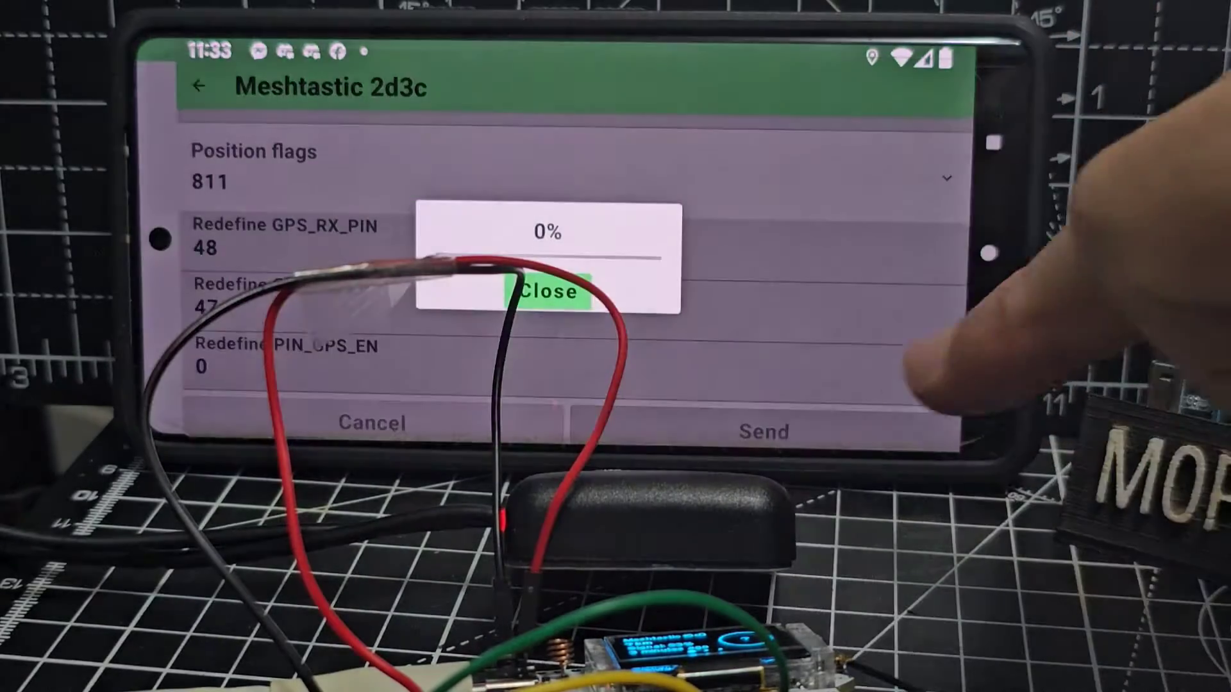